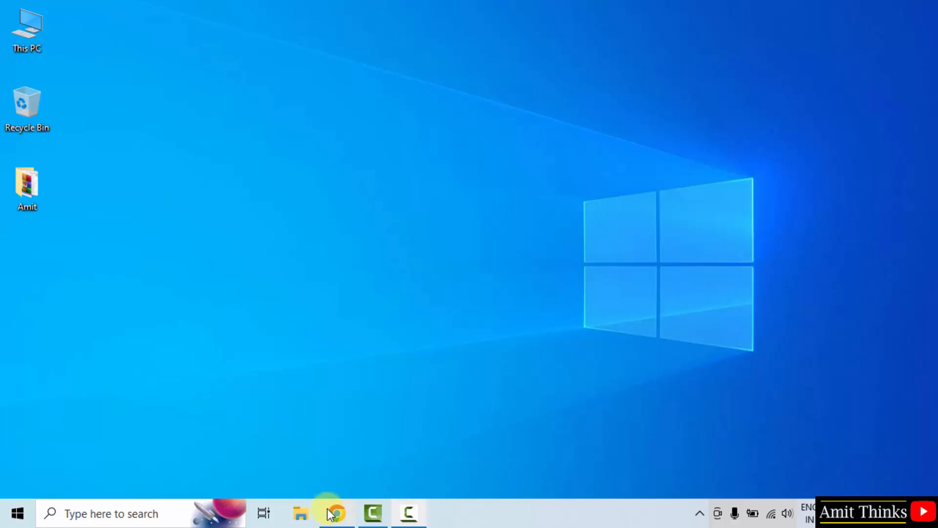
- Launch Chrome and run a Google search for 'python'
click(336, 513)
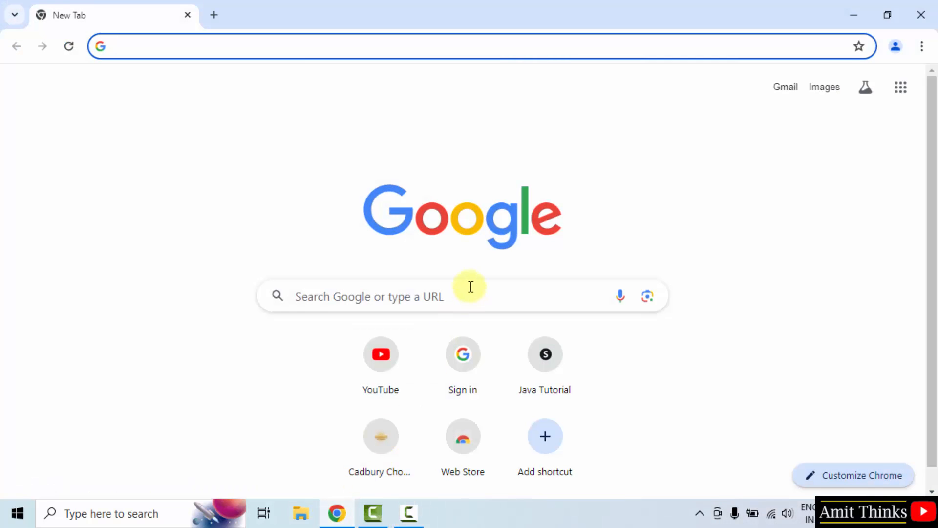
mouse_move(466, 284)
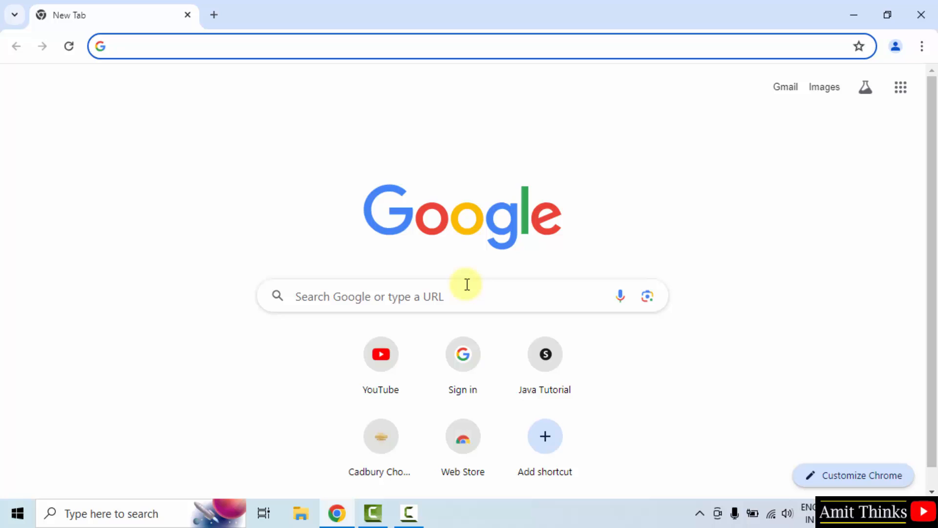
text(python)
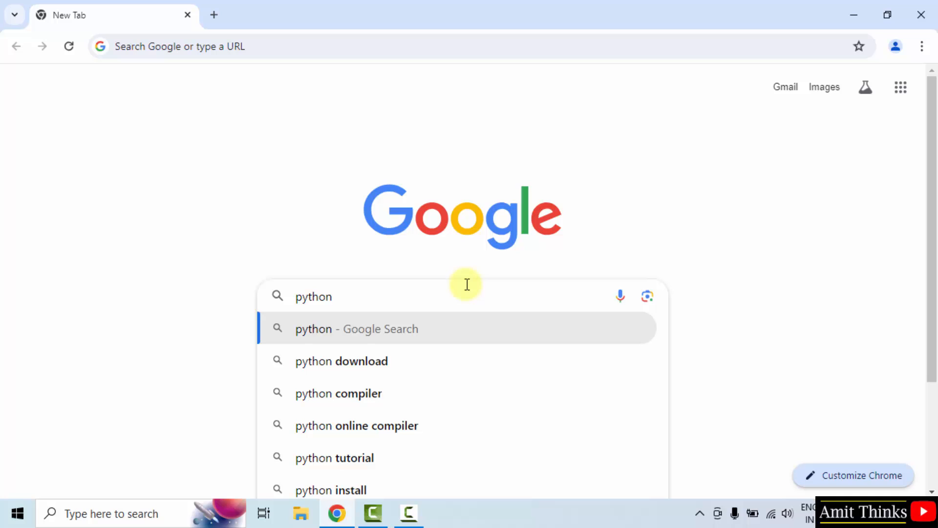
click(356, 329)
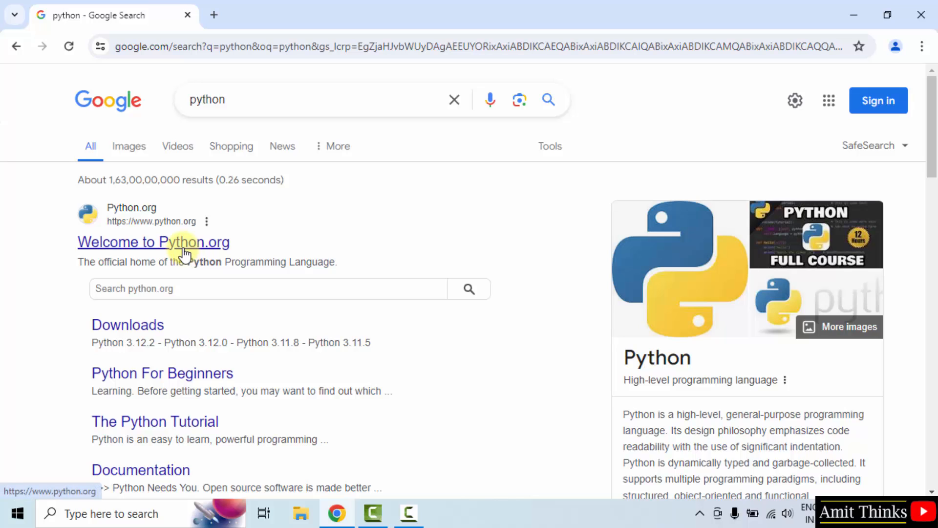
- Go to the Welcome to Python.org result and reveal the Downloads menu offering Python 3.12.3
click(153, 242)
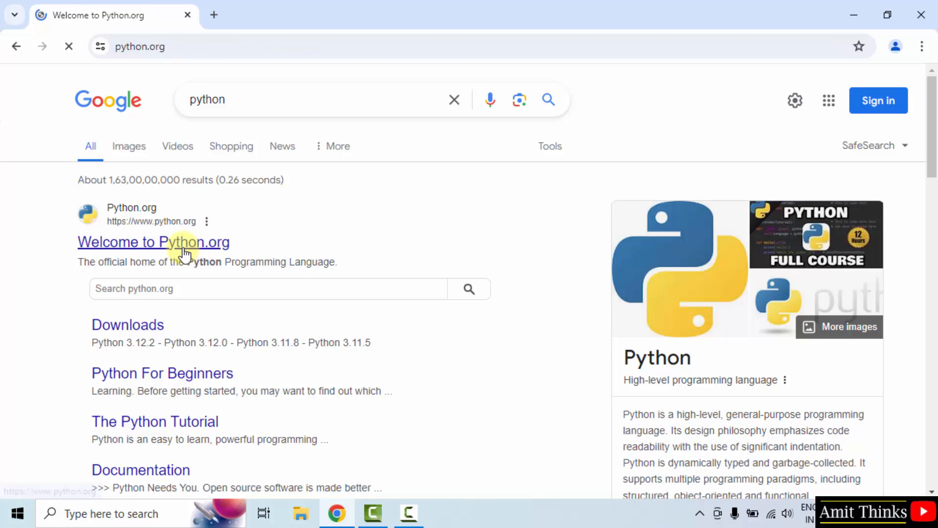
click(154, 241)
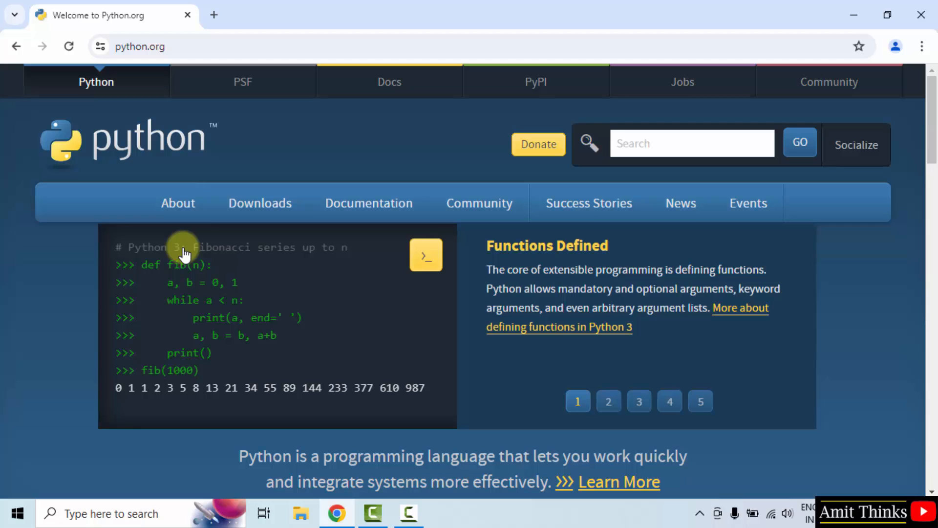
mouse_move(233, 113)
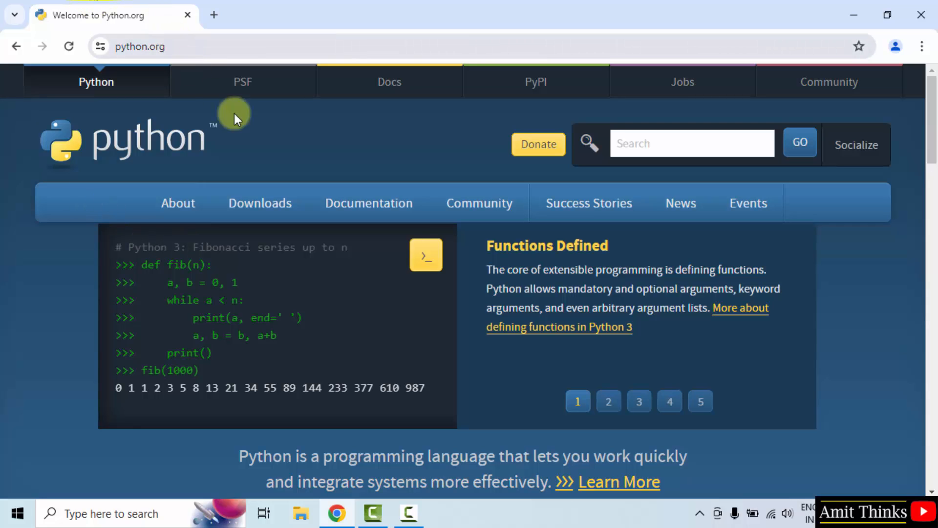
click(608, 400)
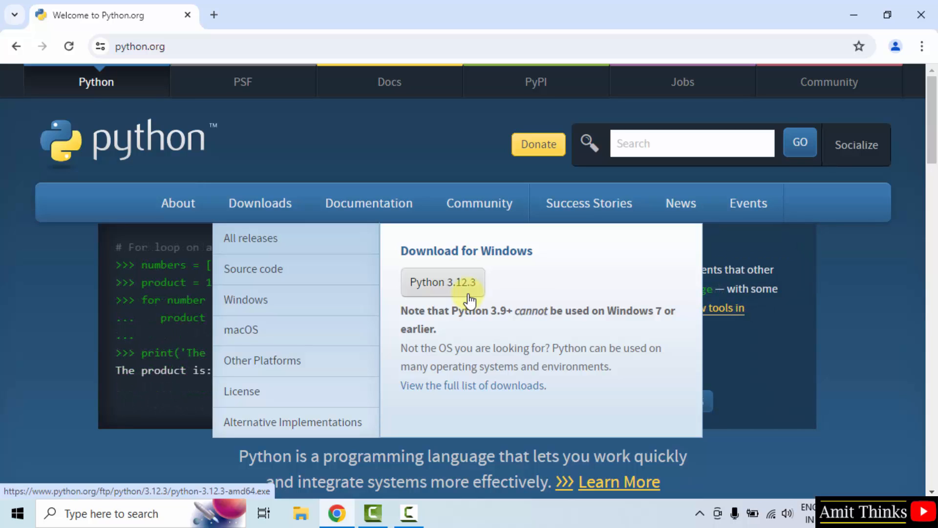
- Download python-3.12.3-amd64.exe and run it from Chrome's downloads bubble
click(441, 282)
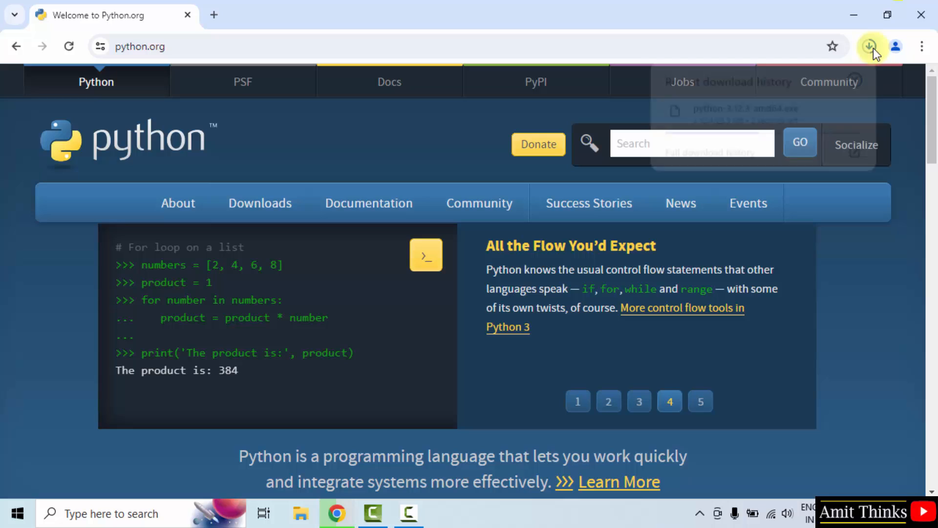
click(869, 46)
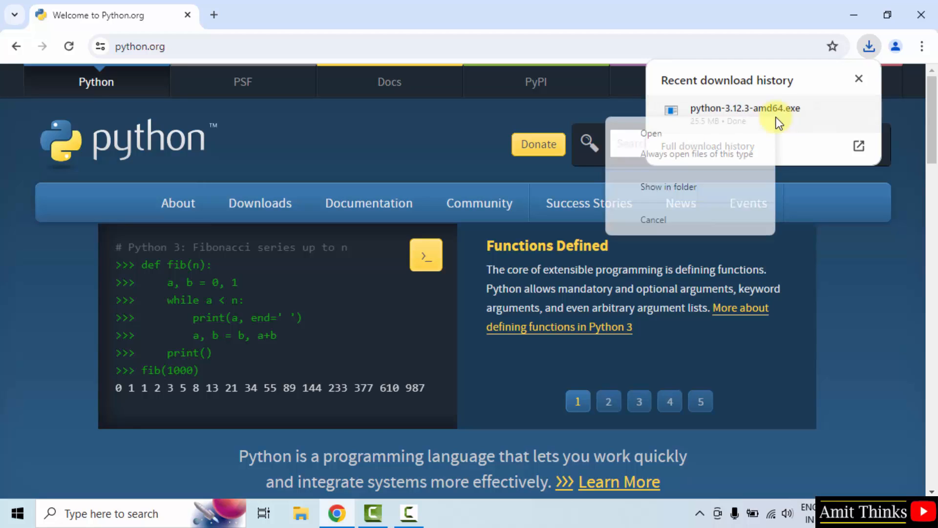
click(608, 401)
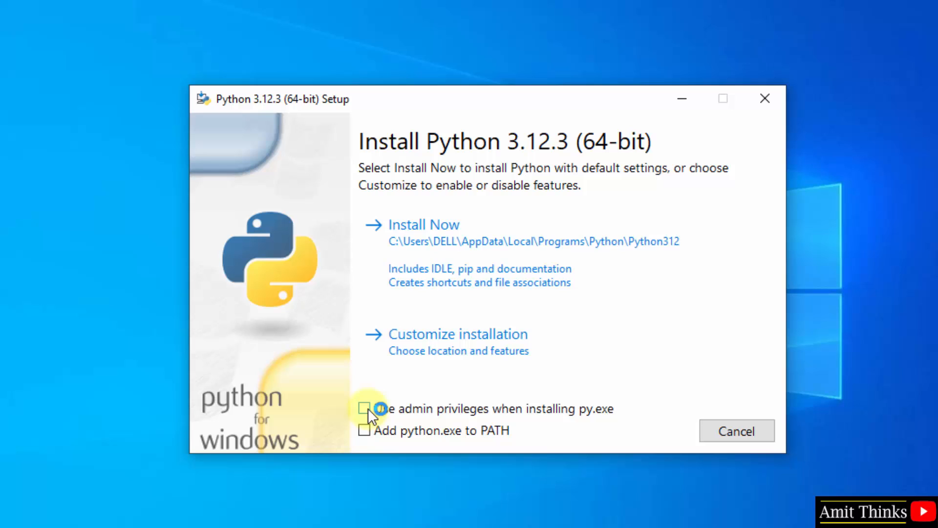
- Enable admin privileges for py.exe and 'Add python.exe to PATH', then go to Customize installation
click(364, 408)
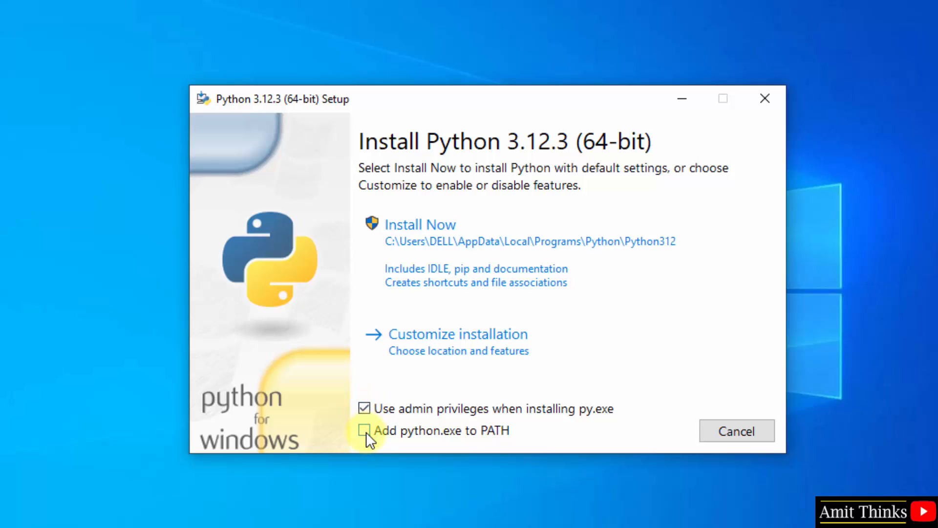
click(365, 430)
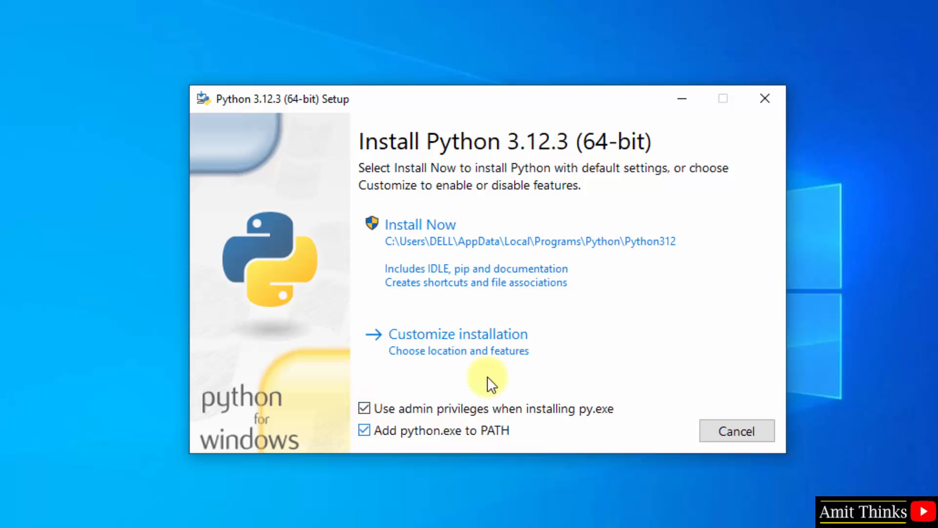
mouse_move(577, 352)
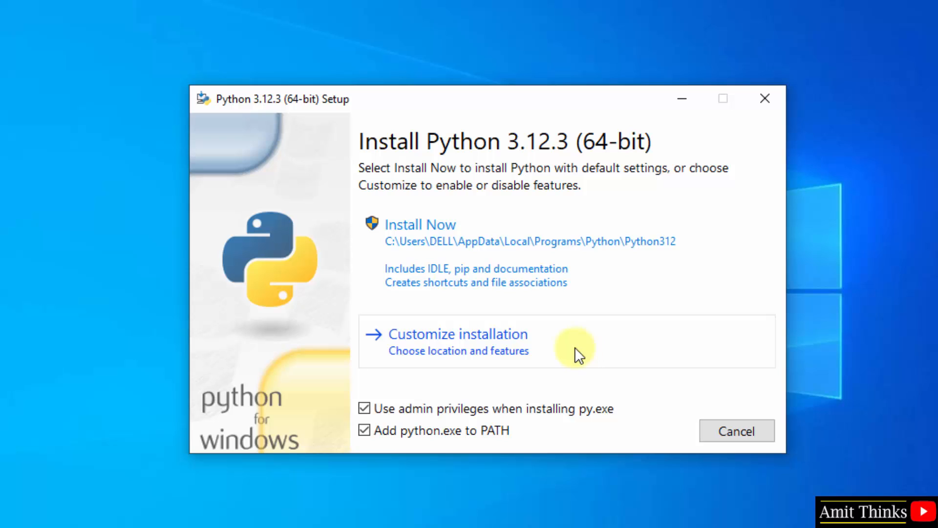
mouse_move(559, 350)
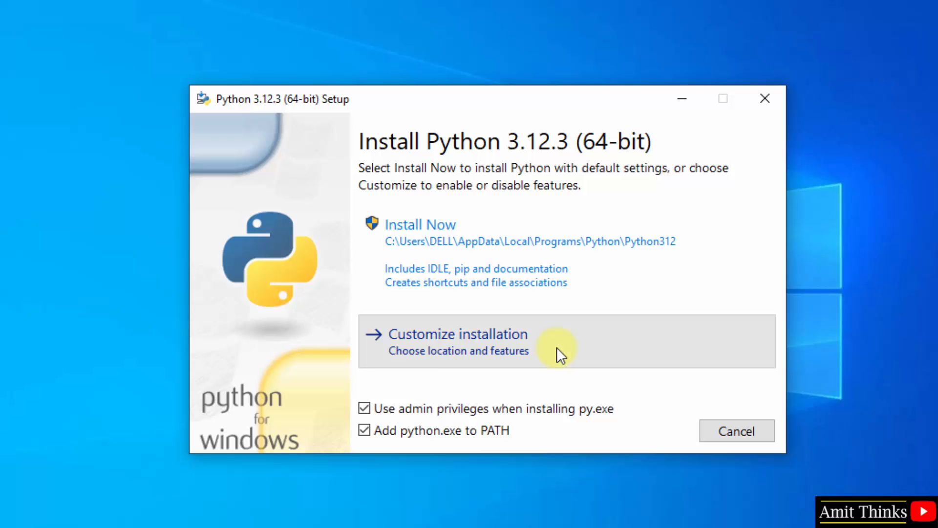
click(456, 334)
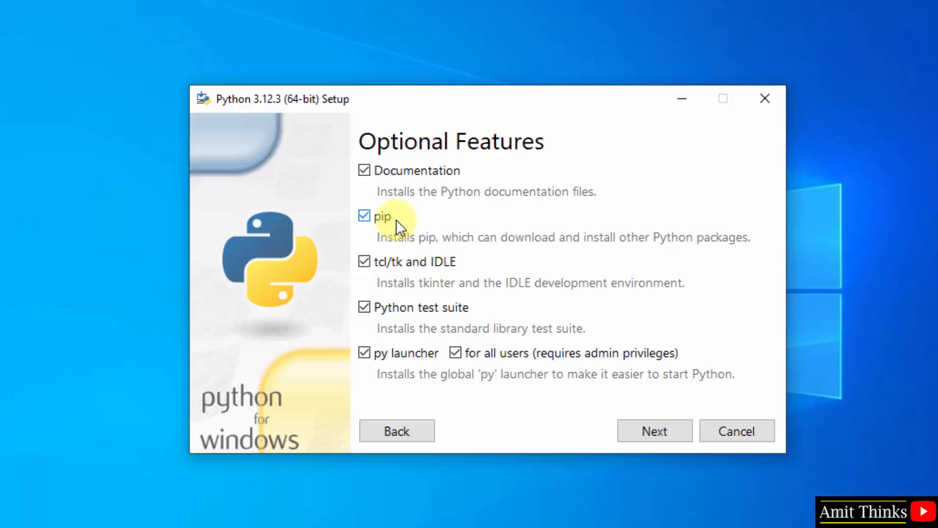
mouse_move(460, 286)
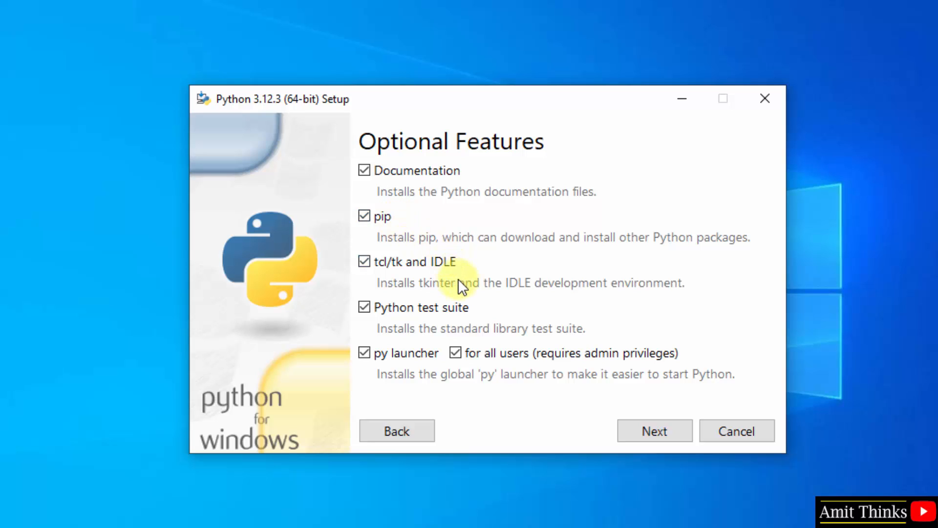
mouse_move(482, 292)
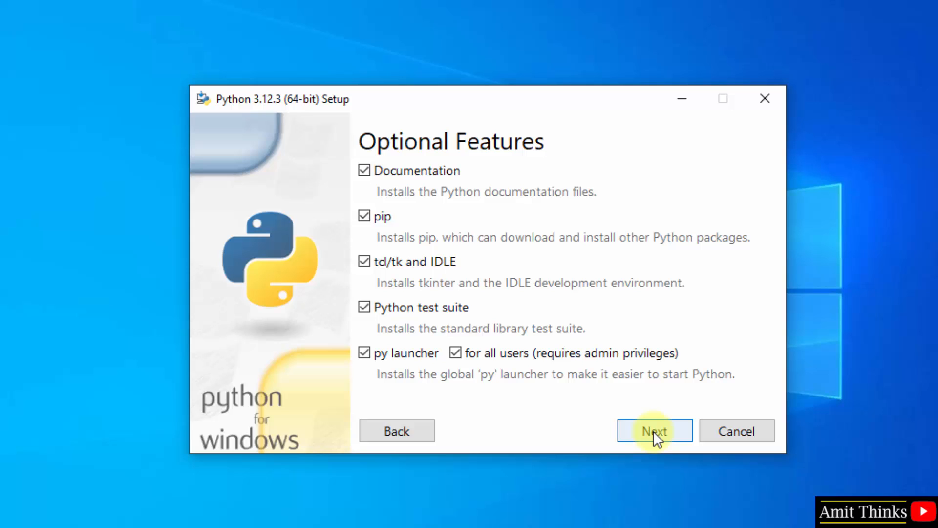
- Accept all Optional Features and continue to Advanced Options
click(653, 430)
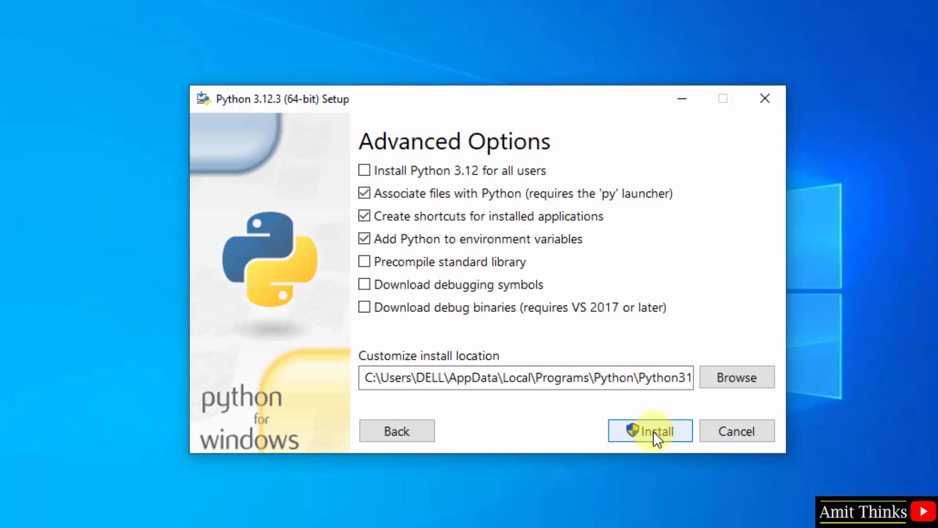
mouse_move(364, 170)
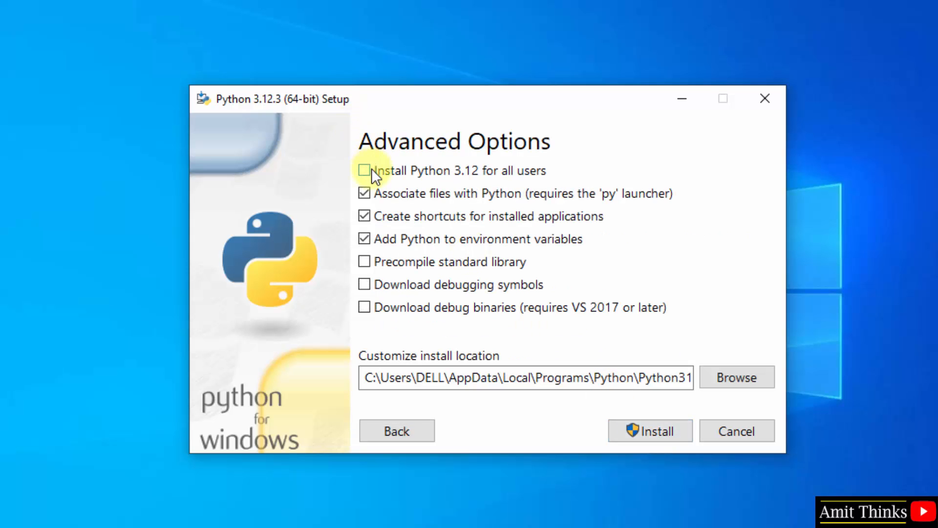
- Choose 'Install Python 3.12 for all users' into C:\Program Files\Python312 and start the install
click(364, 170)
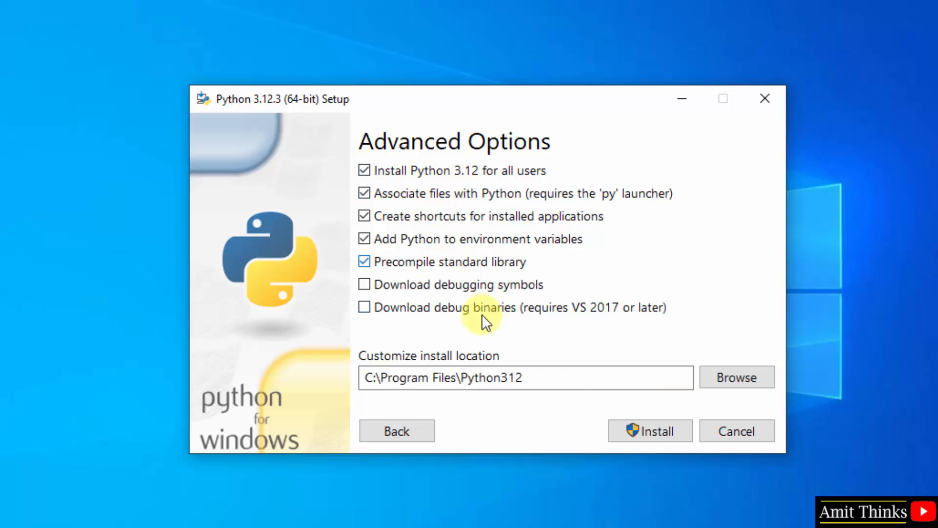
mouse_move(547, 374)
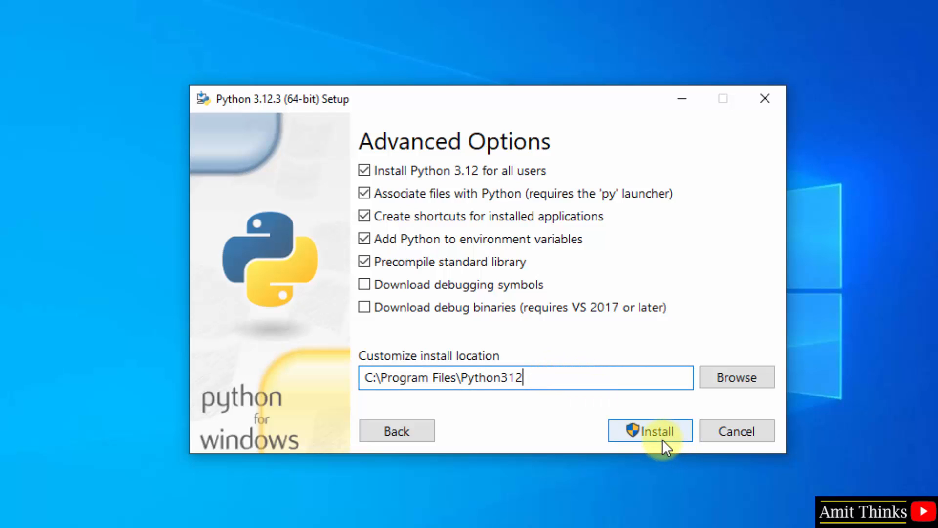
click(648, 430)
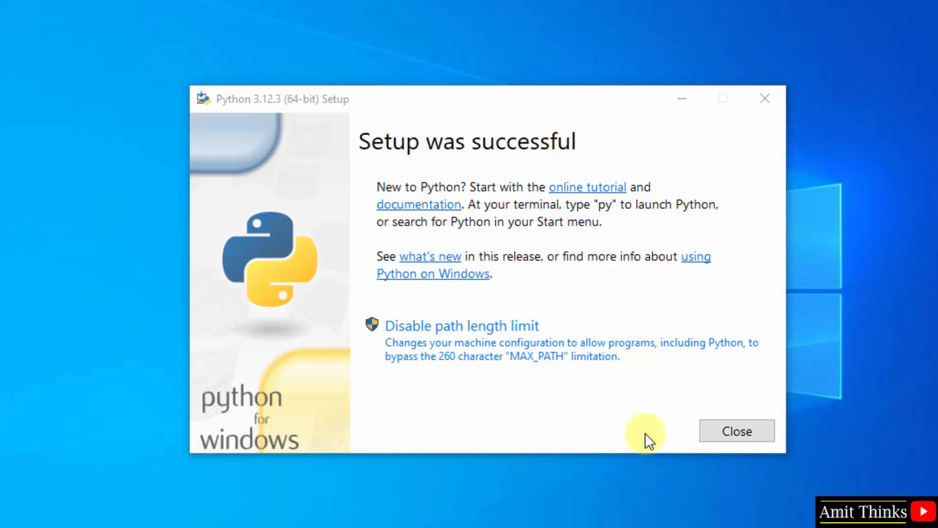
- Close the successful setup wizard and search the Start menu for 'cmd'
click(737, 430)
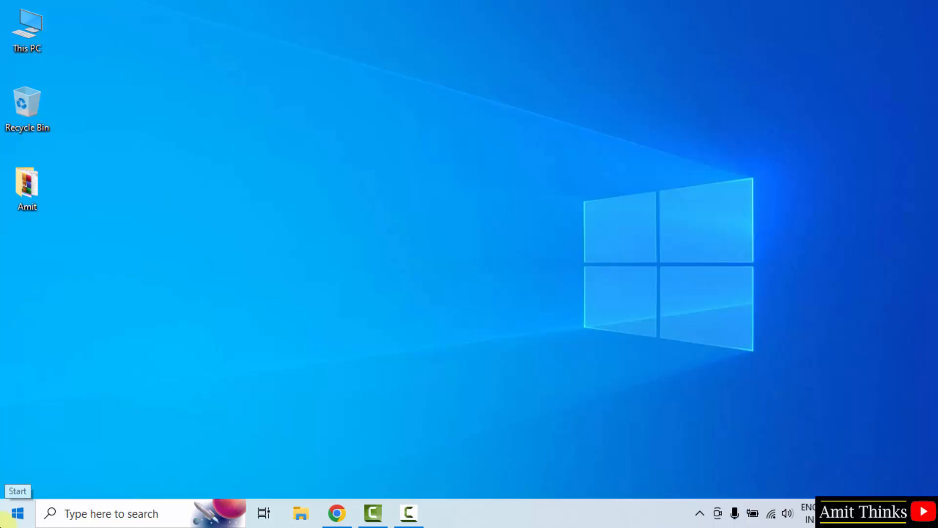
text(cmd)
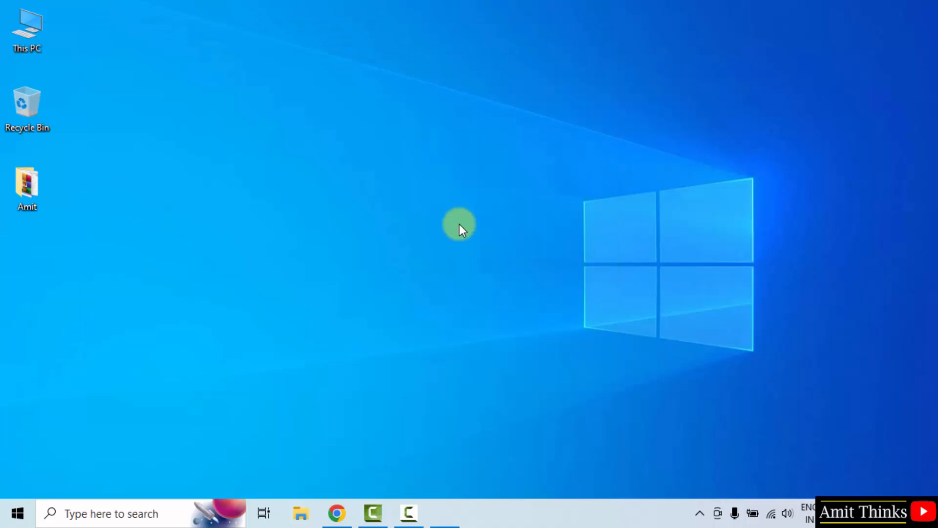
- Run 'python --version' in Command Prompt to confirm it reports Python 3.12.3
click(443, 513)
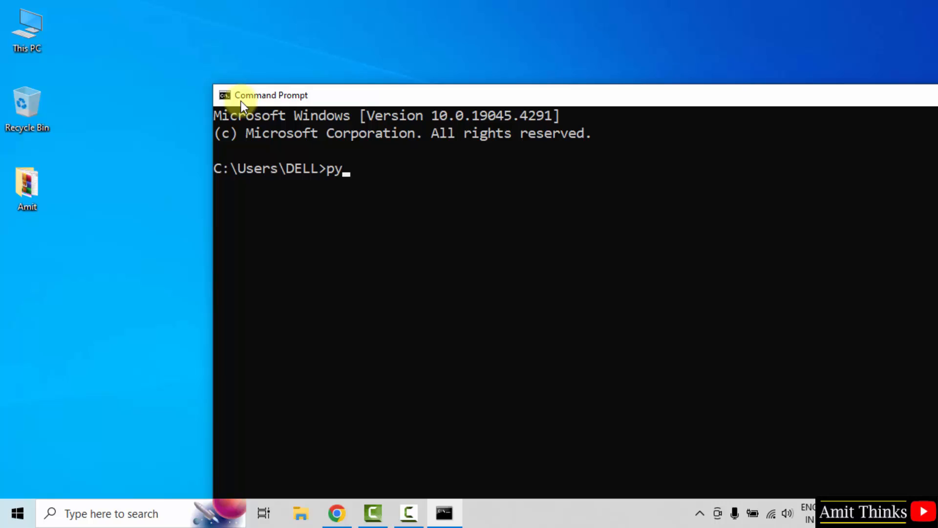
text(thon --v)
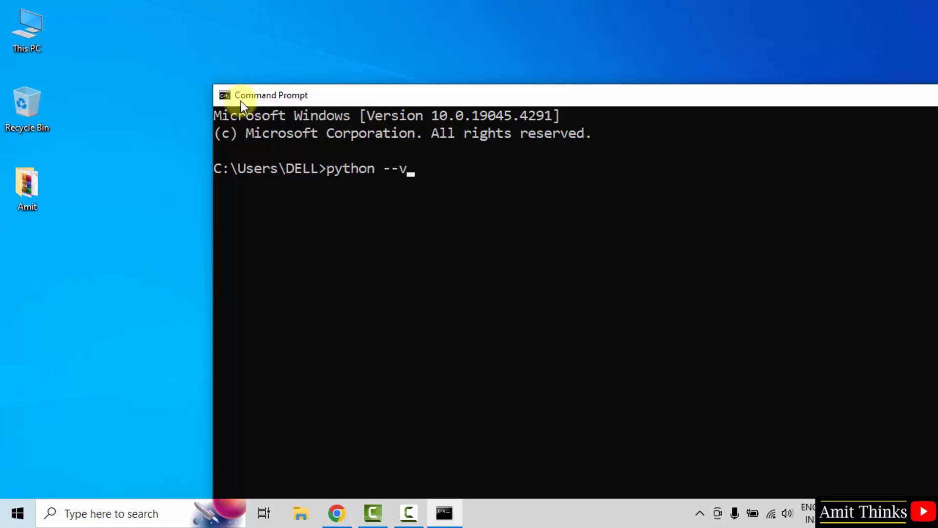
text(ersion)
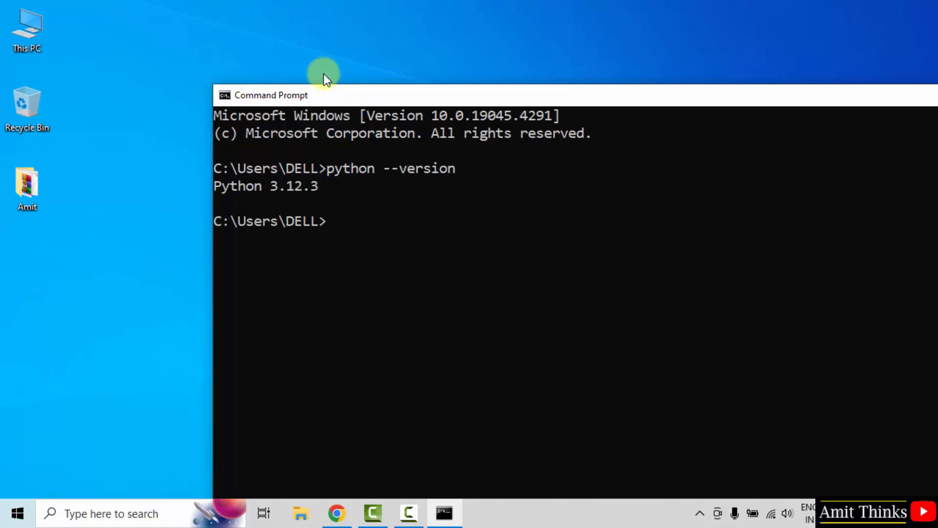
mouse_move(331, 86)
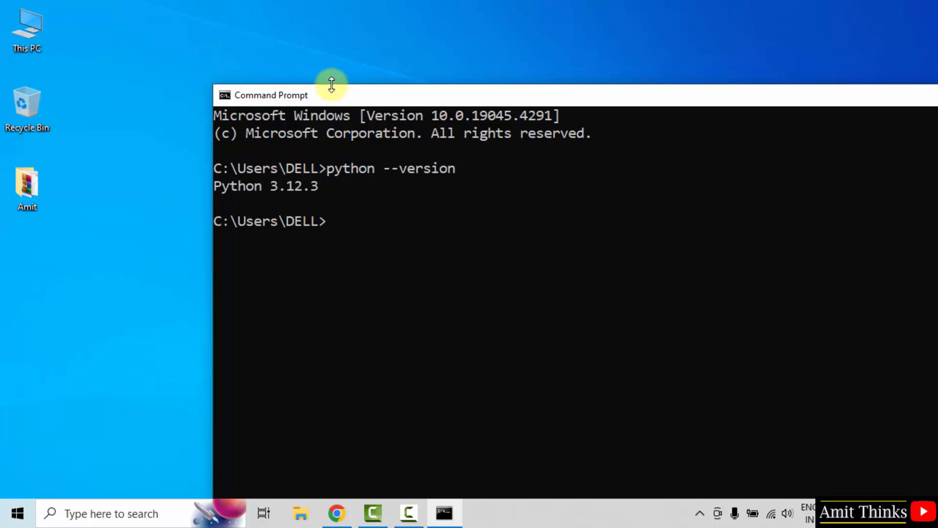
mouse_move(341, 232)
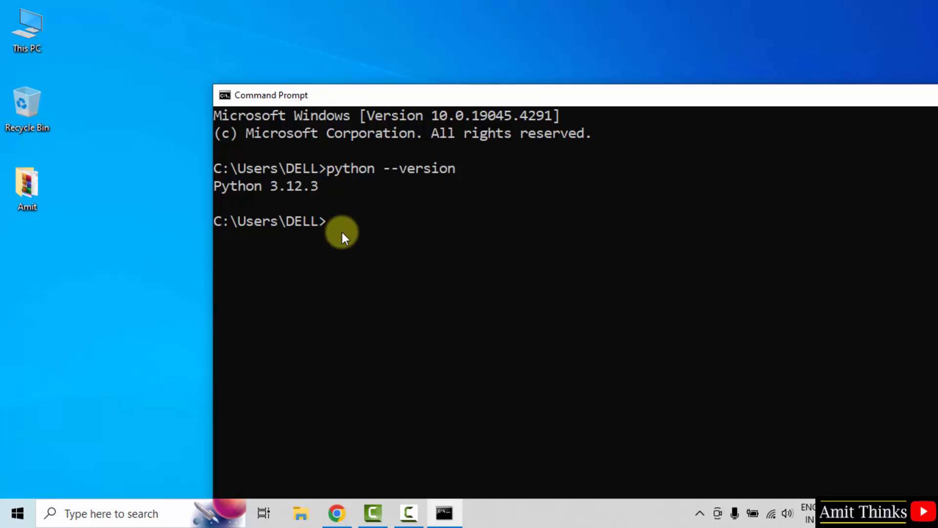
- Start the interpreter with 'py' and enter print("Amit Thinks") at its prompt
text(py)
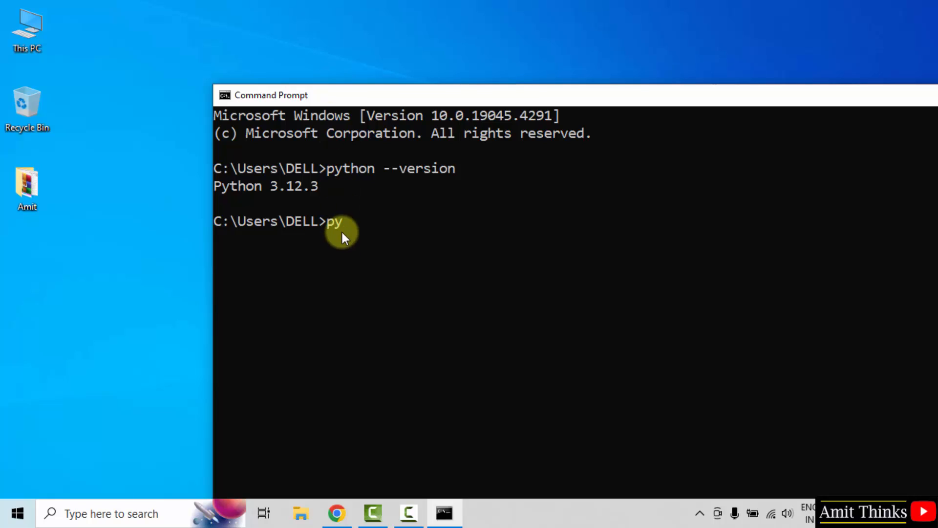
mouse_move(412, 233)
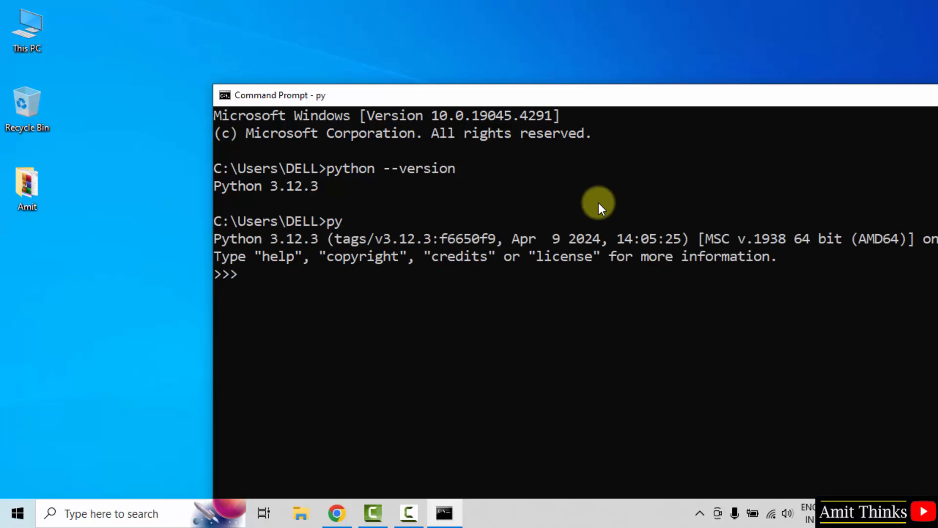
text(print()
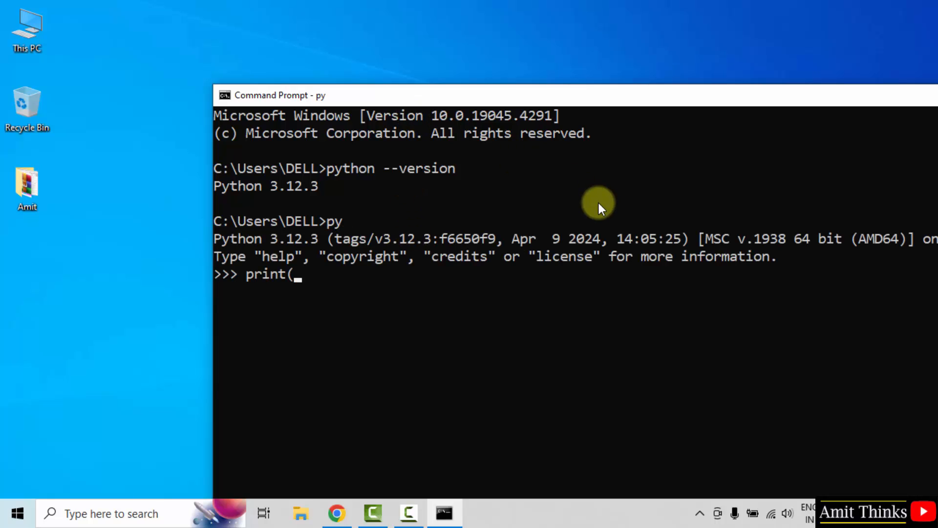
text("Am)
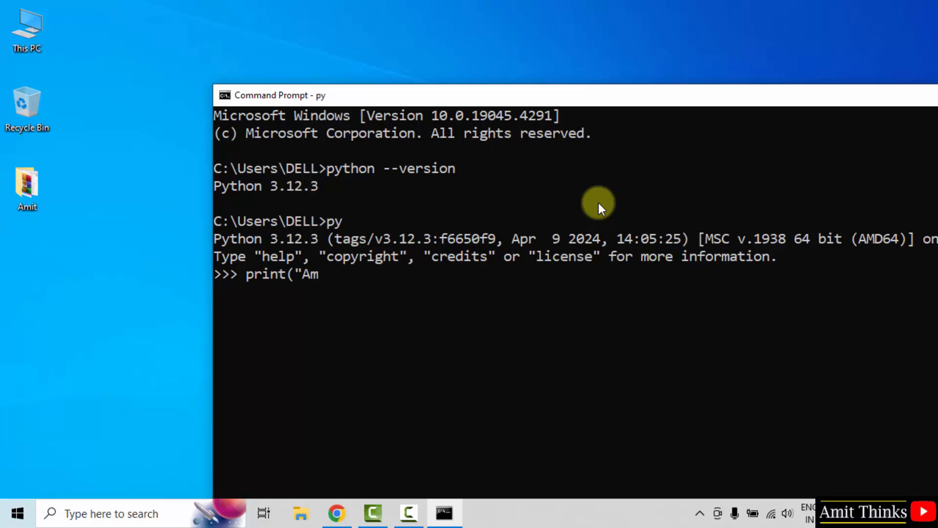
text(it Thinks)
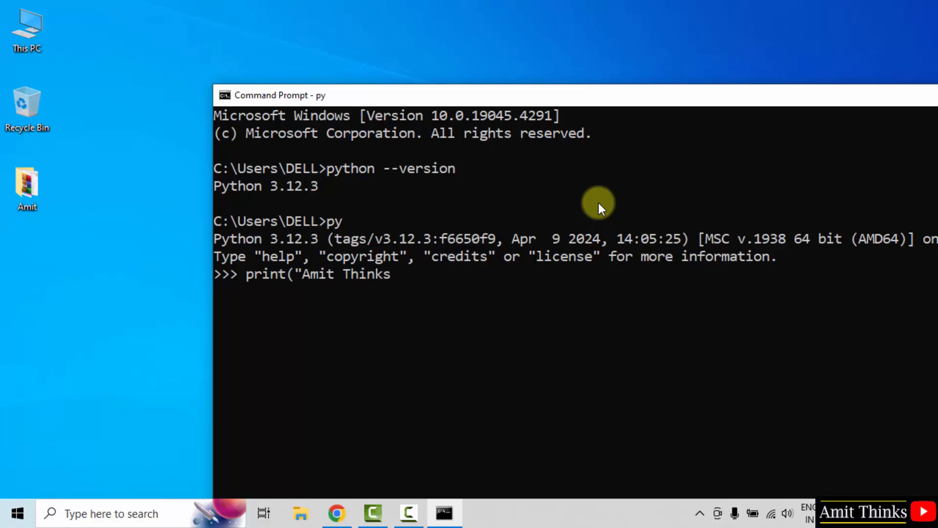
text("))
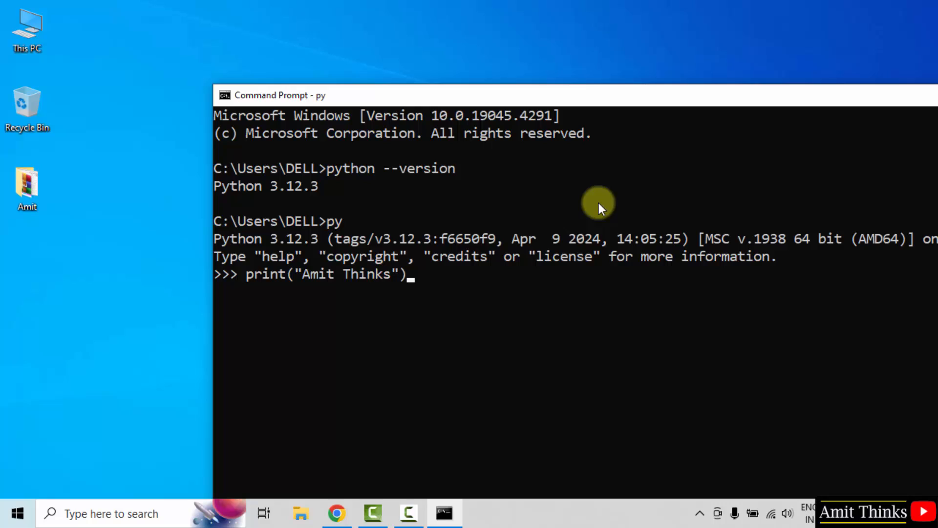
mouse_move(434, 281)
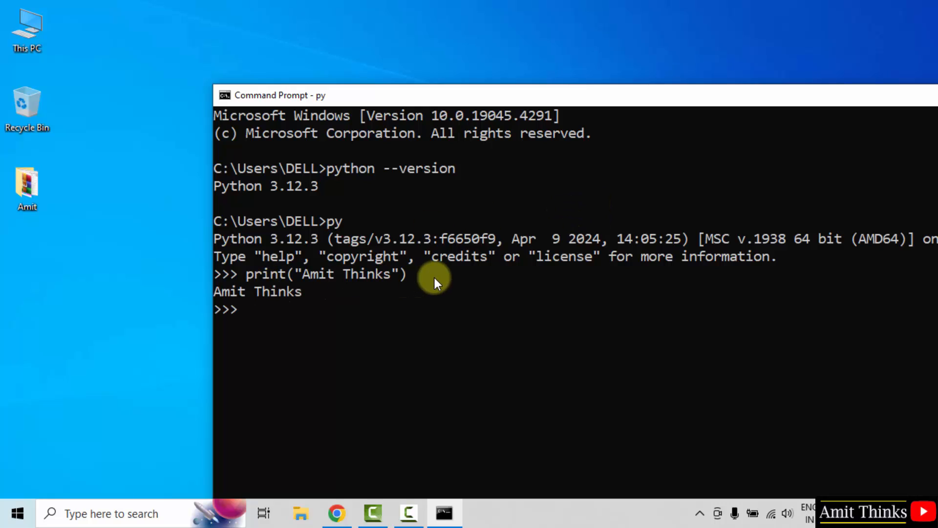
mouse_move(321, 316)
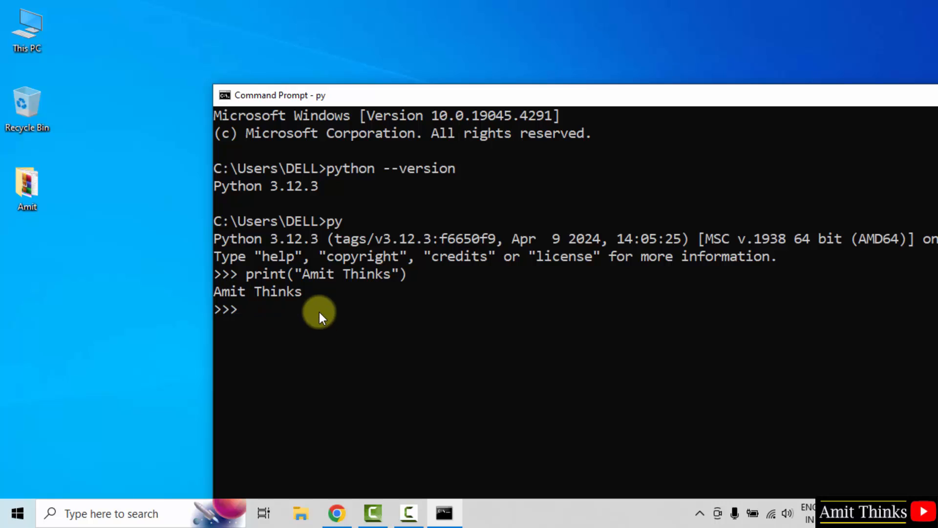
mouse_move(596, 89)
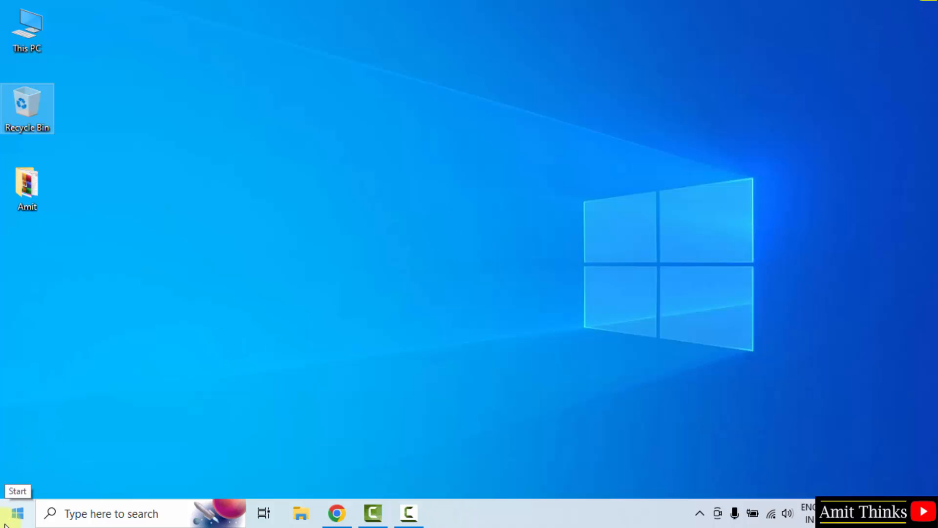
- Launch IDLE via Start search and run print("Amit Diwan") in the shell
text(idl)
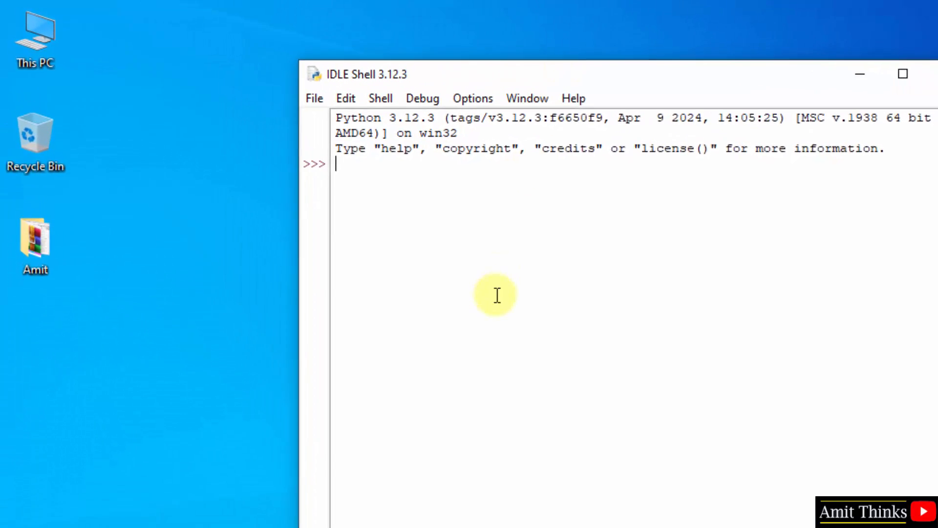
text(print()
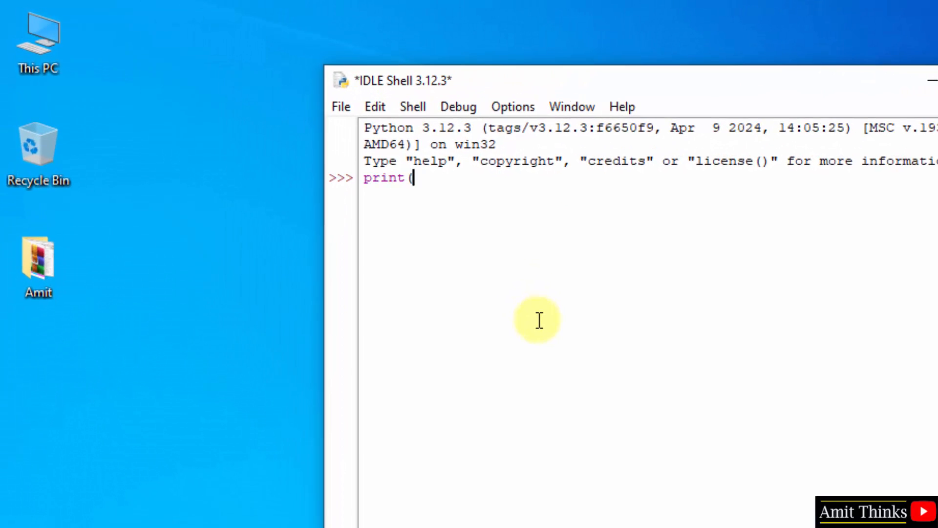
text("Amit)
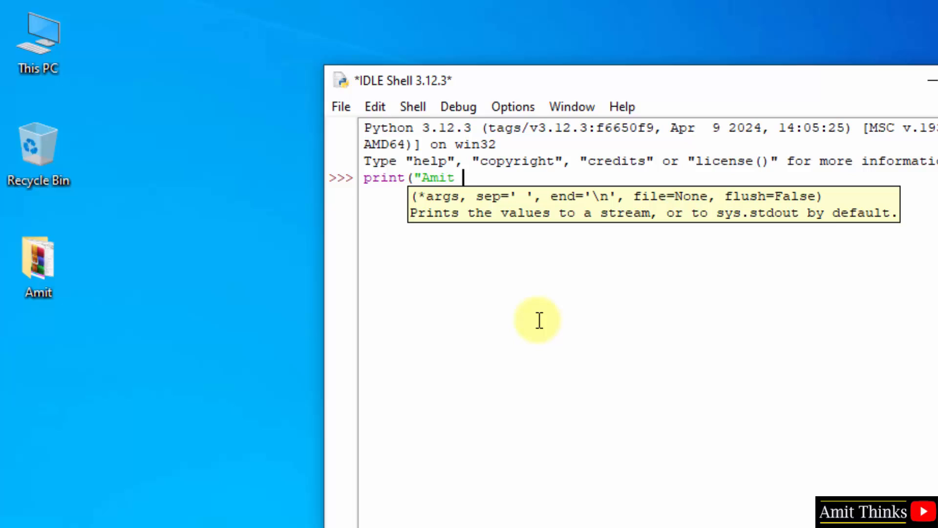
text(Diwa)
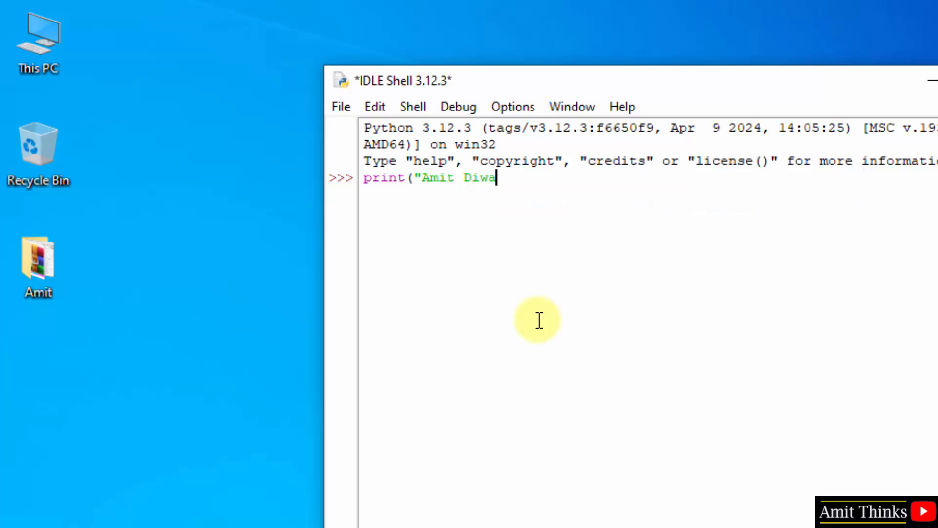
text(n"))
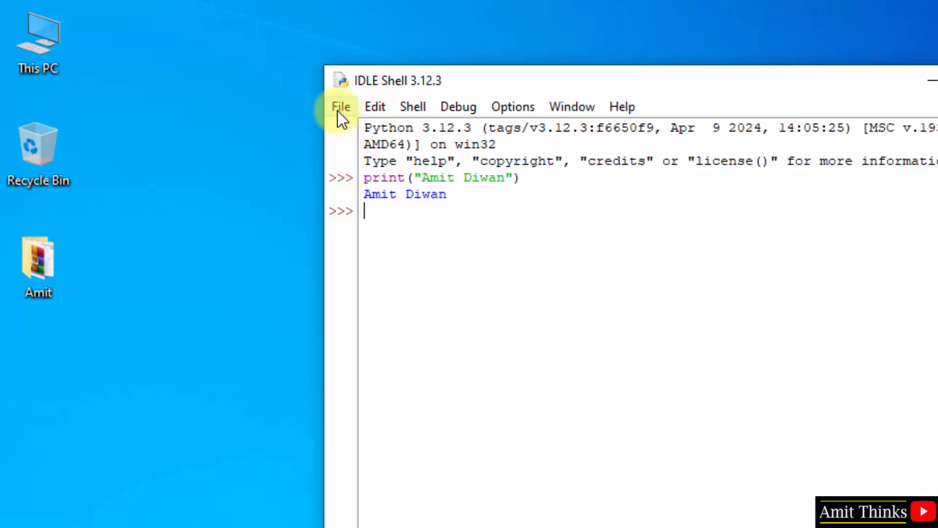
- Start saving the IDLE shell to the Desktop with Demo entered as the file name
click(341, 106)
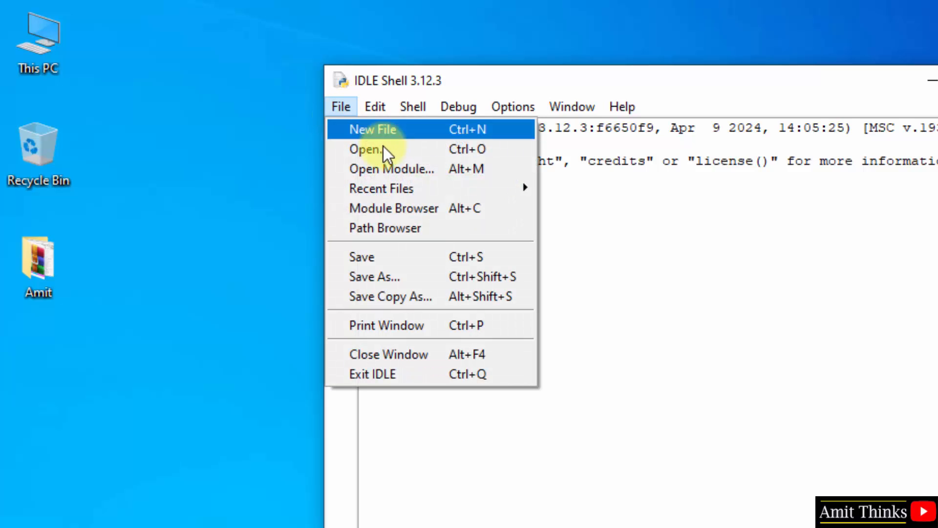
mouse_move(419, 276)
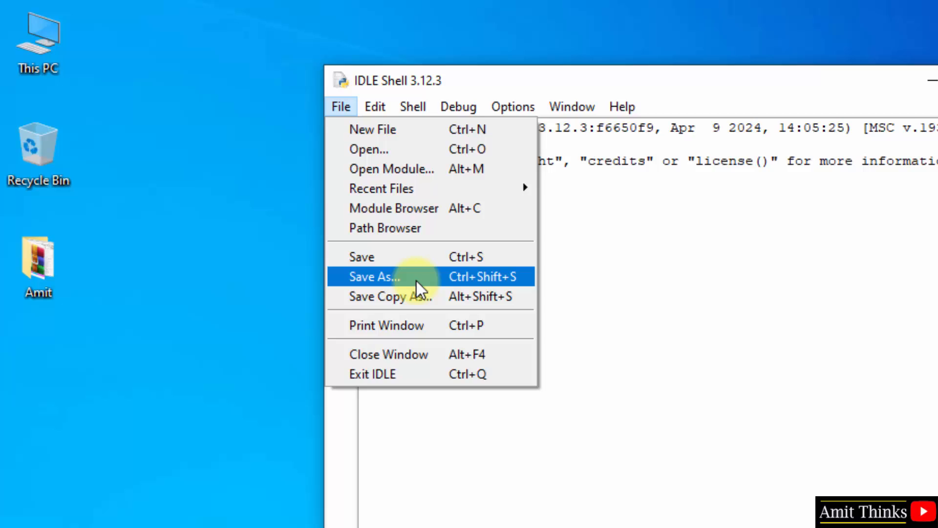
click(373, 276)
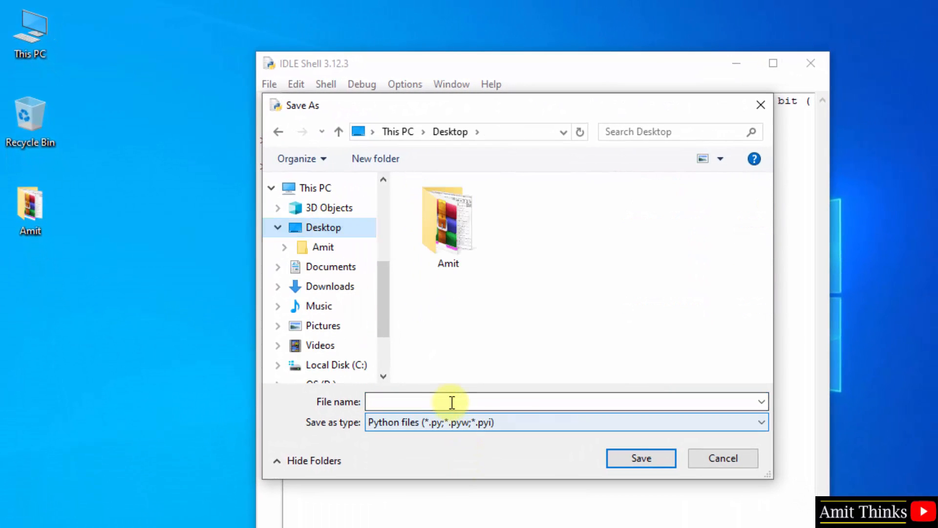
text(D)
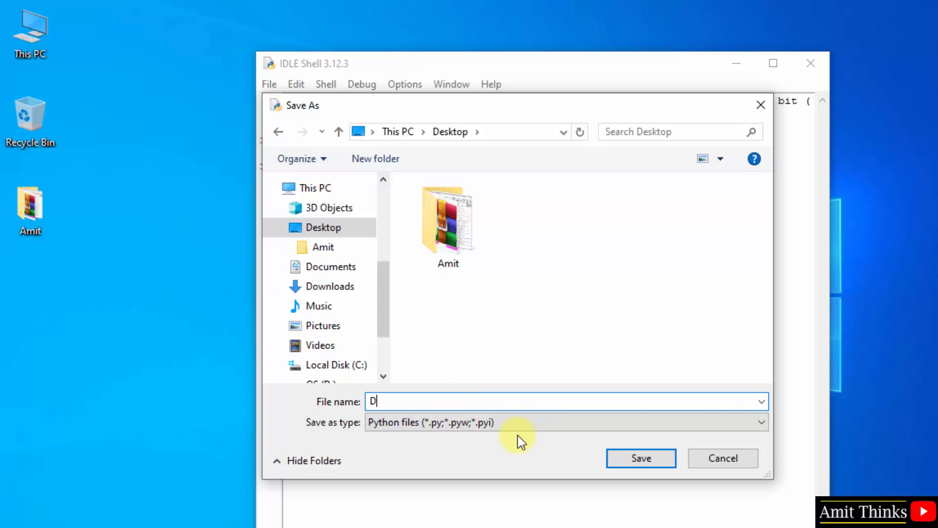
text(emo)
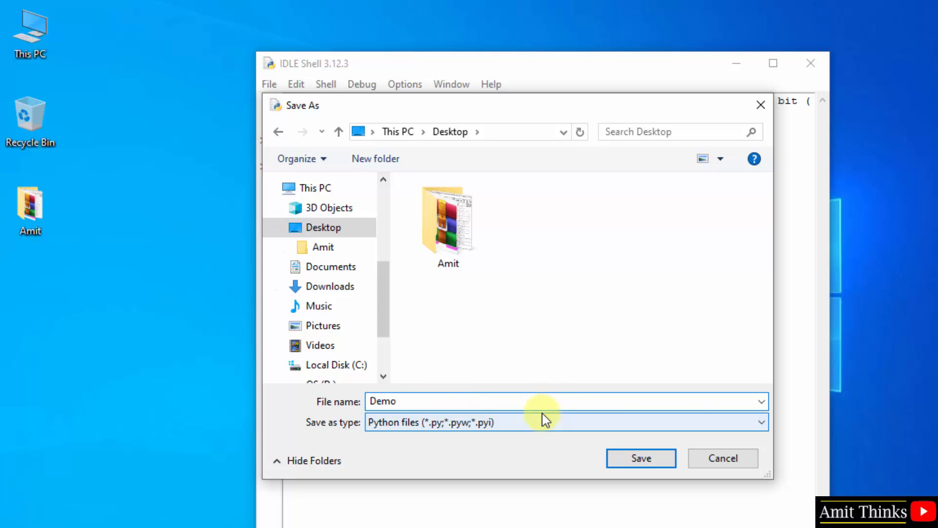